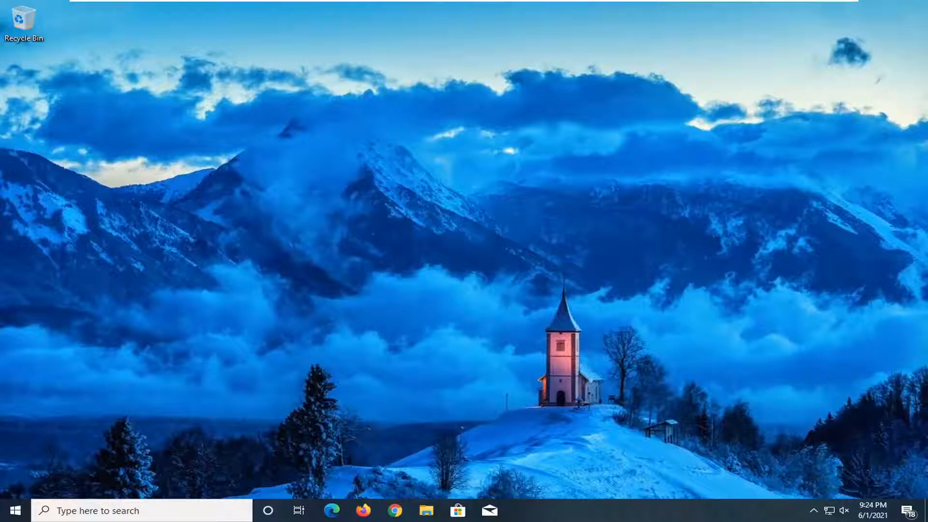
mouse_move(423, 249)
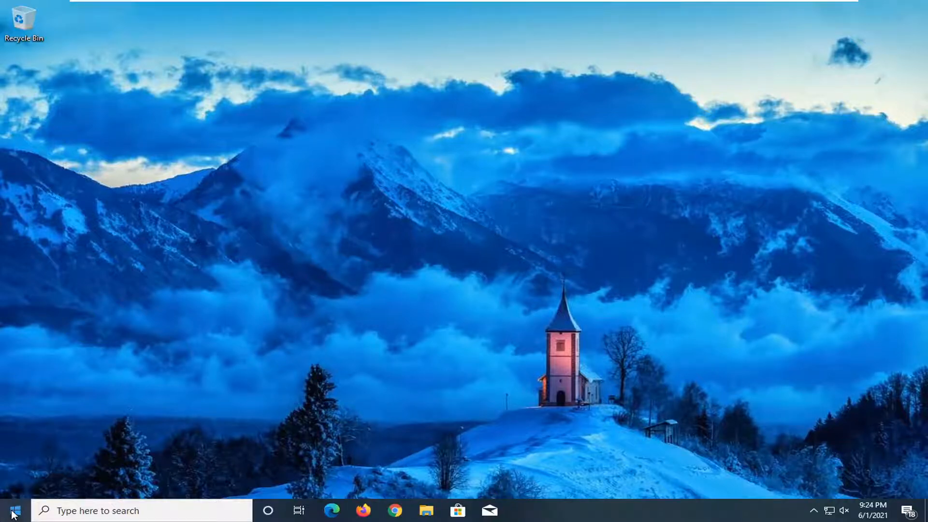
Step: Launch the Local Group Policy Editor by searching 'gpedit' in the Start menu
type("gpedit.msc")
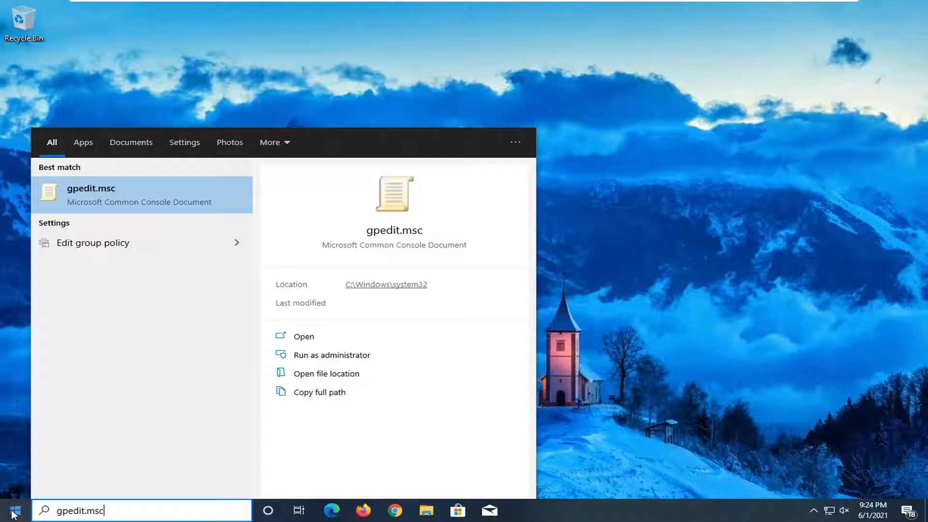
mouse_move(114, 203)
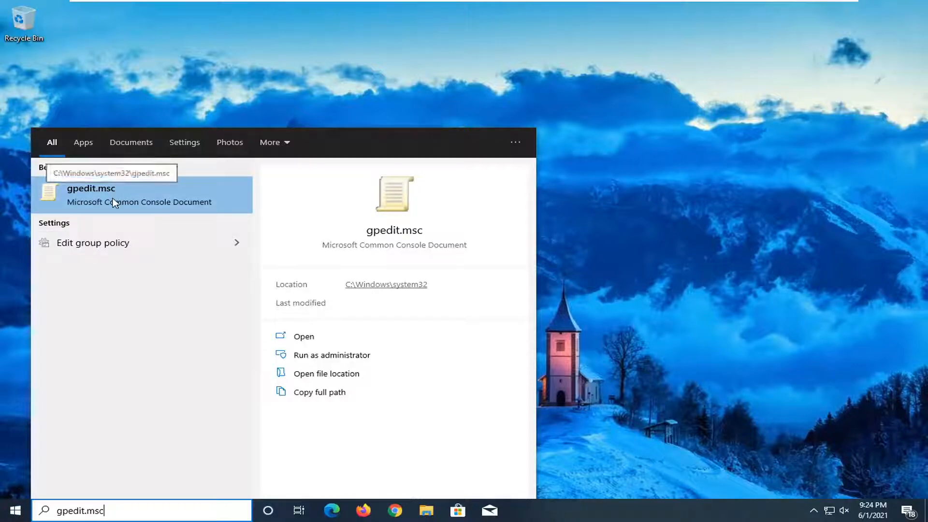
left_click(90, 194)
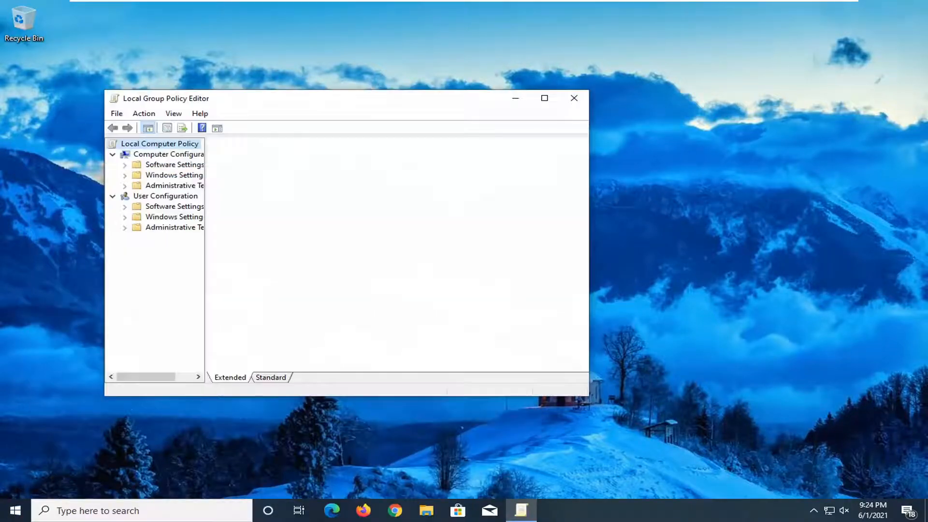
Step: Navigate Computer Configuration > Windows Settings > Security Settings > Local Policies to list User Rights Assignment policies
left_click(161, 143)
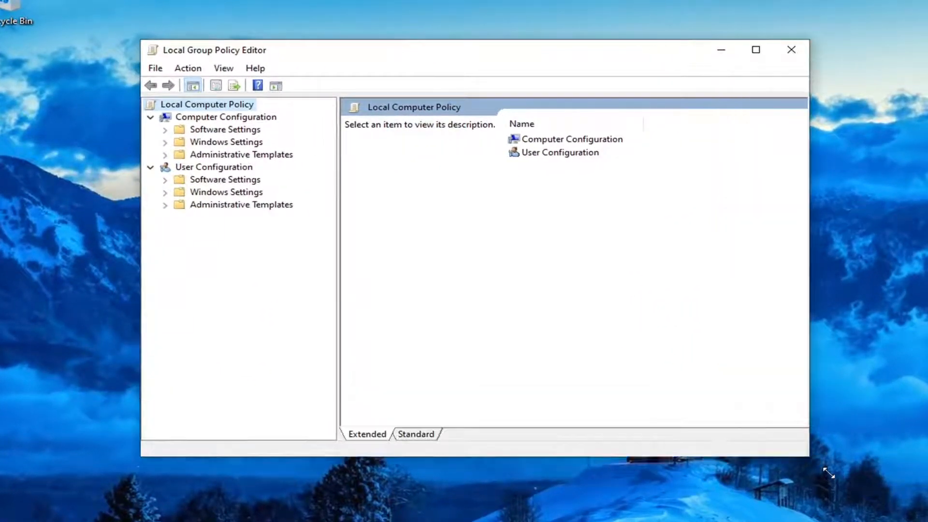
left_click(224, 129)
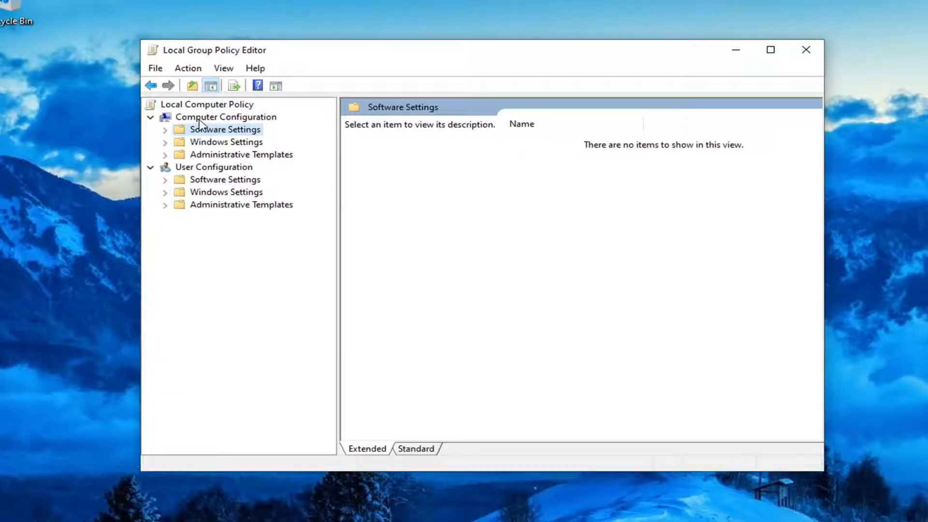
left_click(226, 117)
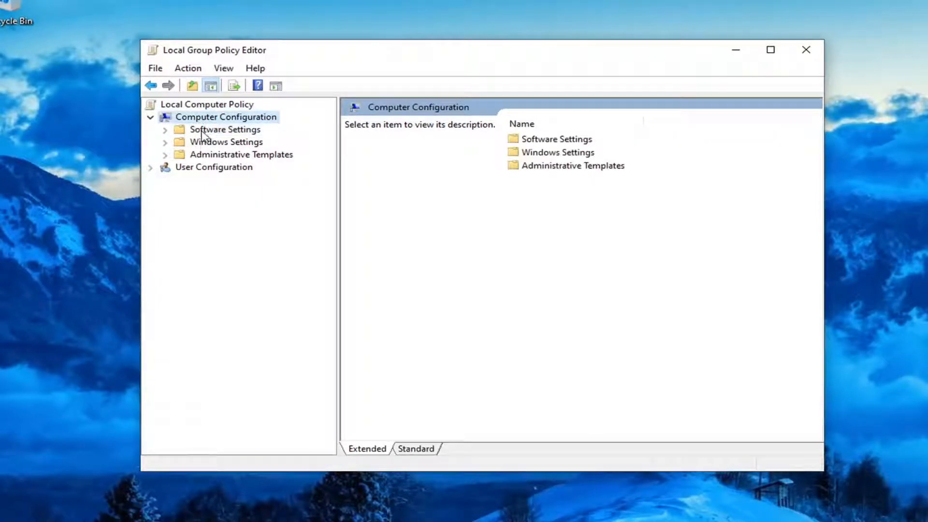
left_click(226, 141)
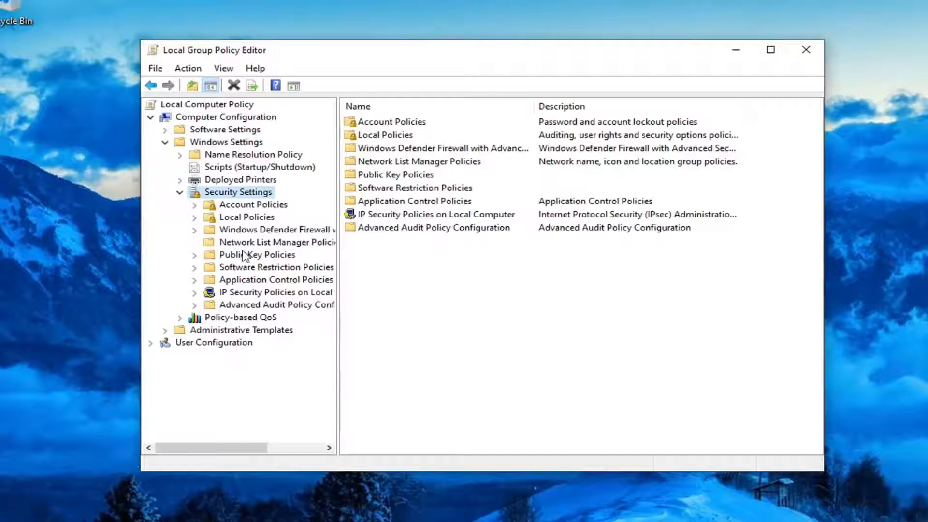
left_click(246, 216)
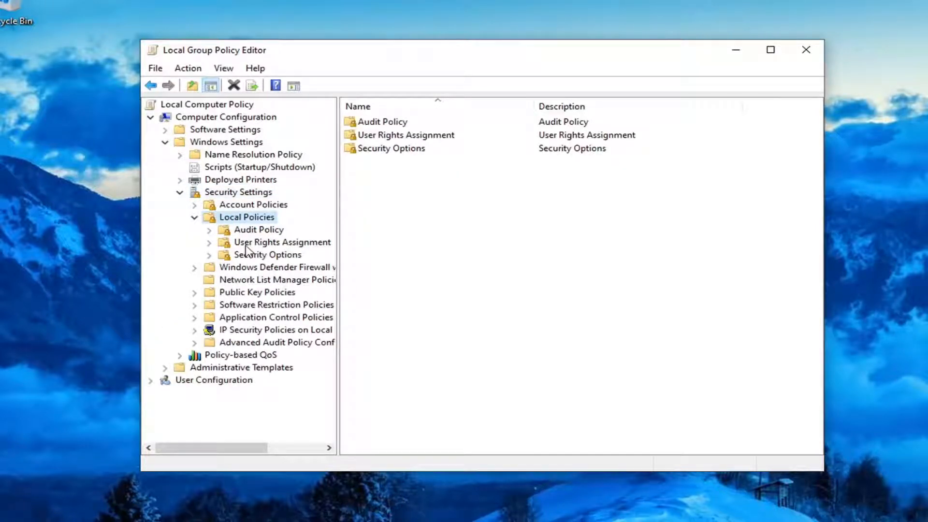
left_click(282, 241)
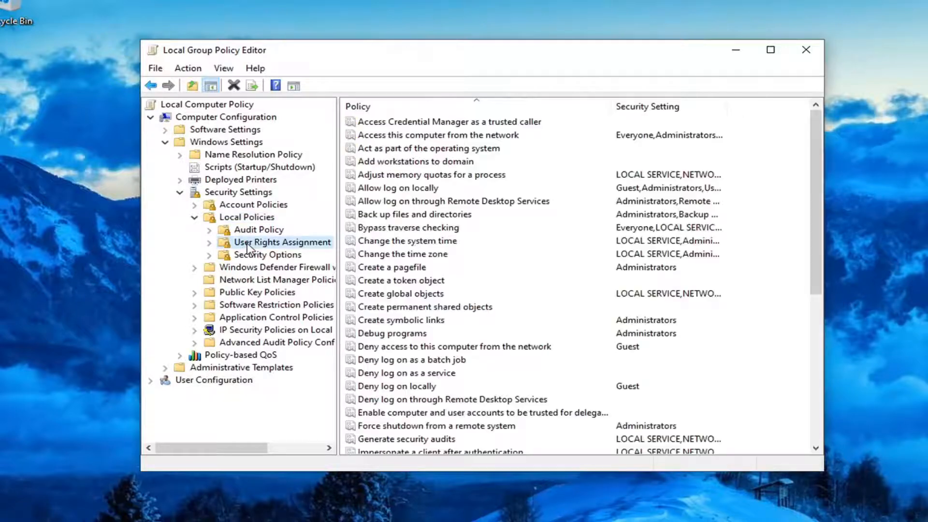
mouse_move(692, 234)
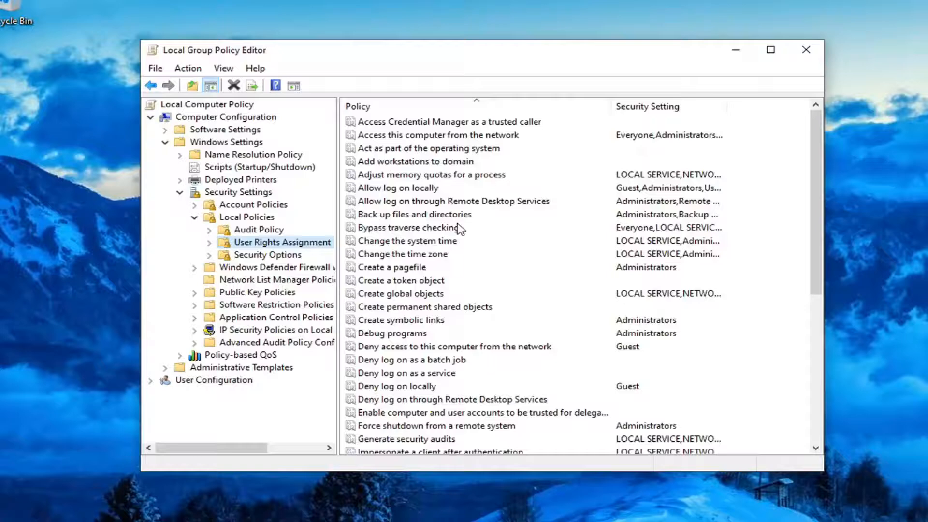
double_click(398, 188)
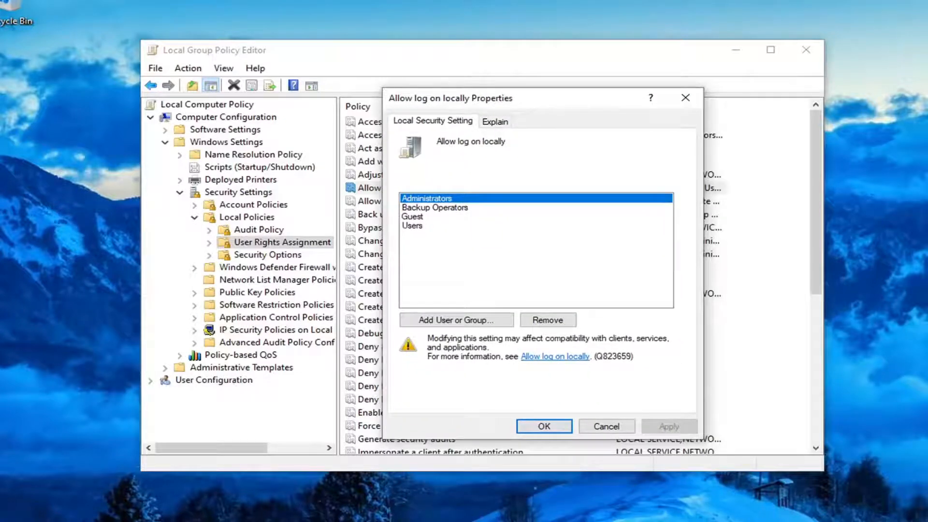
mouse_move(440, 327)
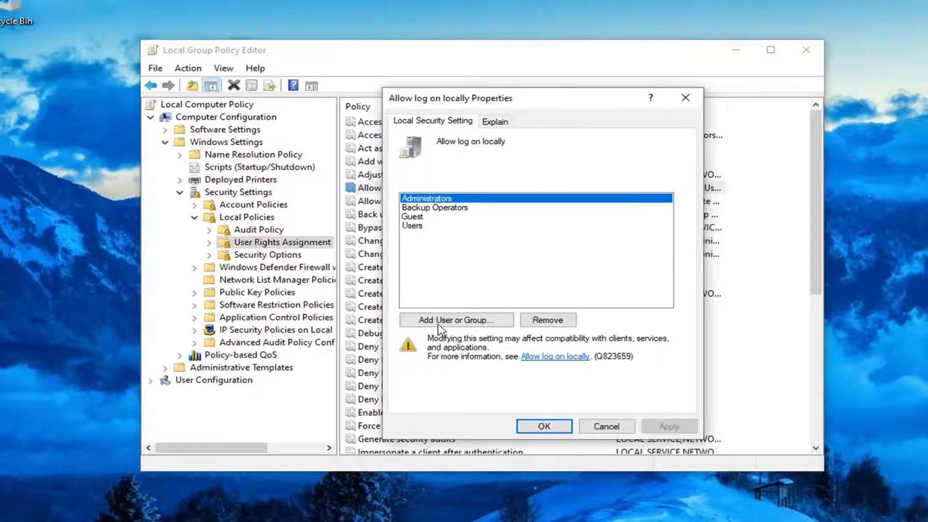
left_click(458, 320)
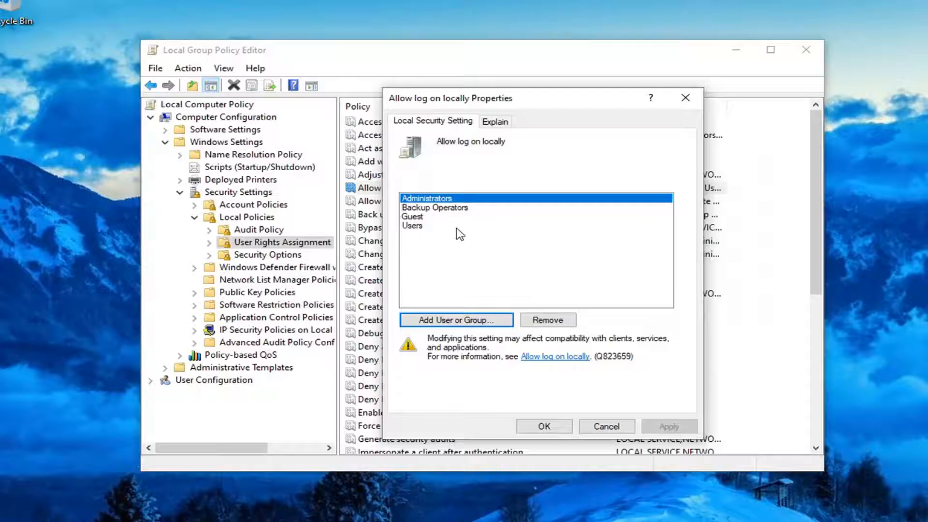
mouse_move(514, 169)
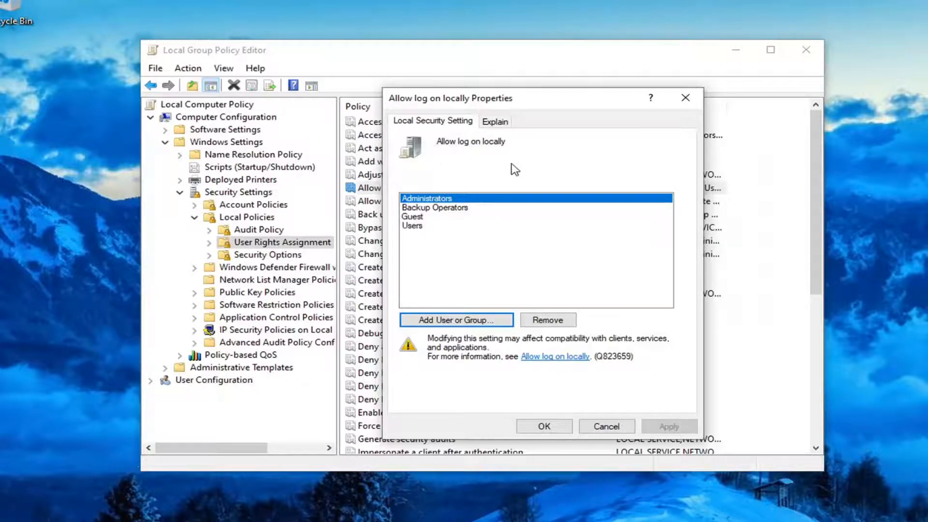
left_click(543, 425)
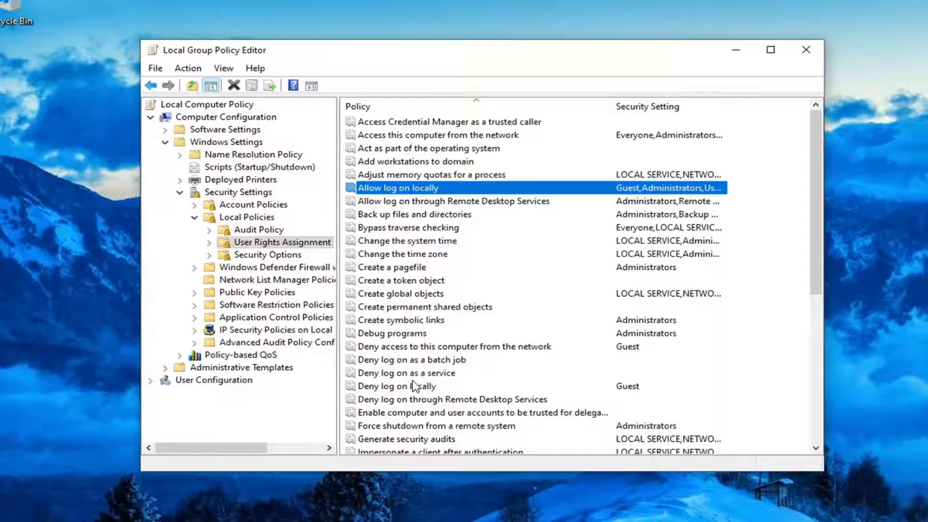
Step: Remove Guest from the Deny log on locally policy and close the editor
left_click(398, 387)
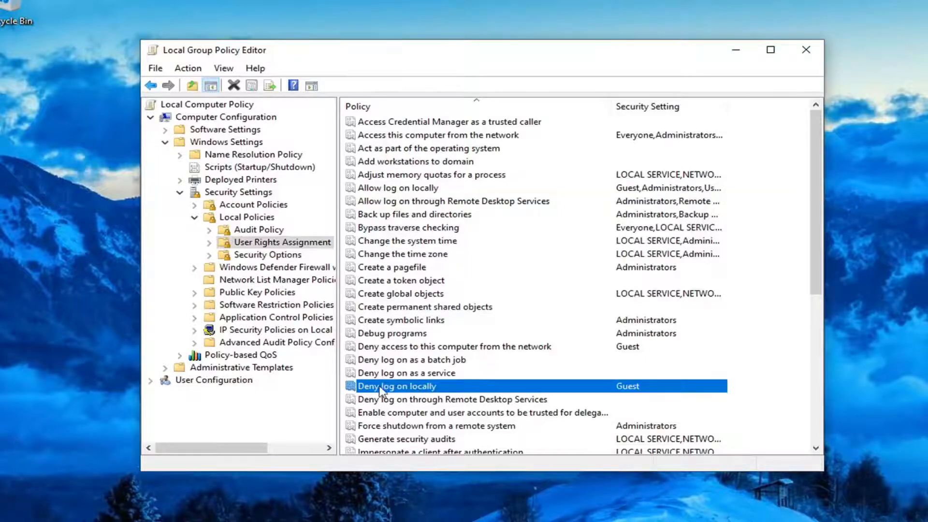
double_click(394, 386)
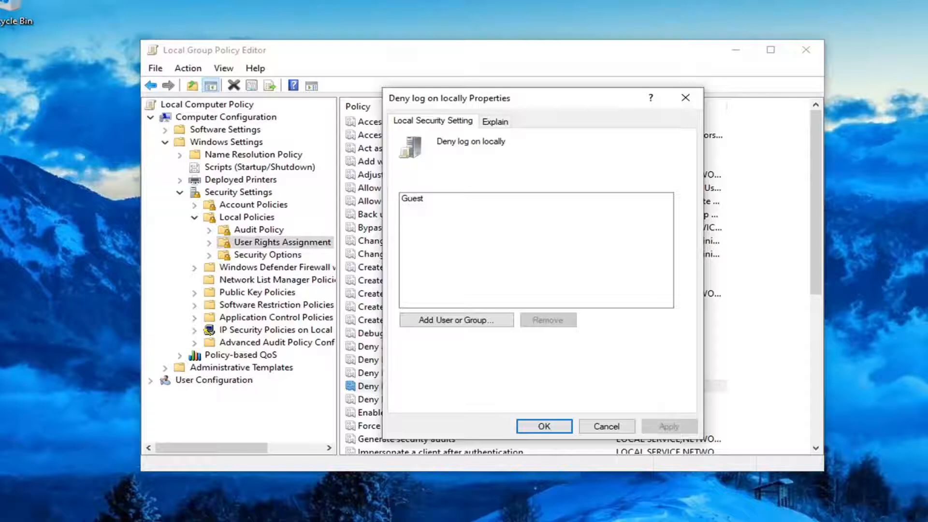
mouse_move(431, 213)
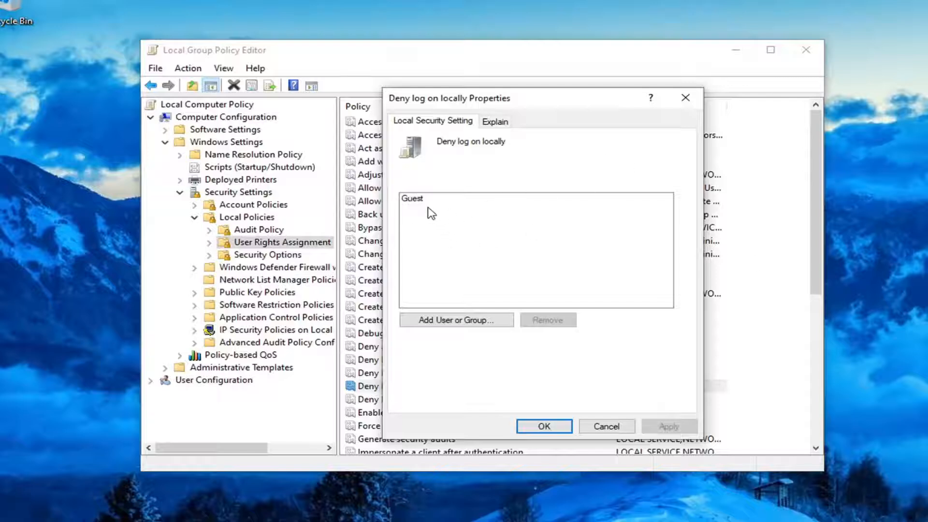
left_click(412, 198)
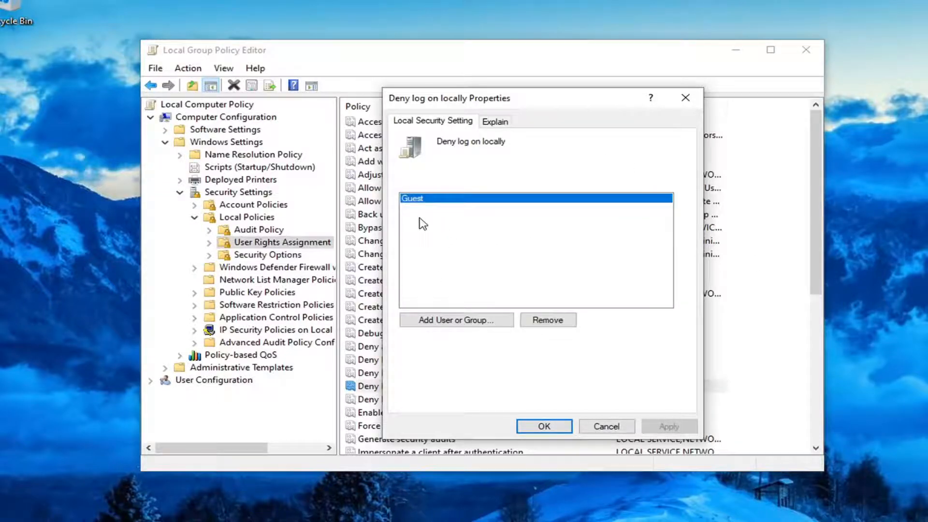
mouse_move(547, 322)
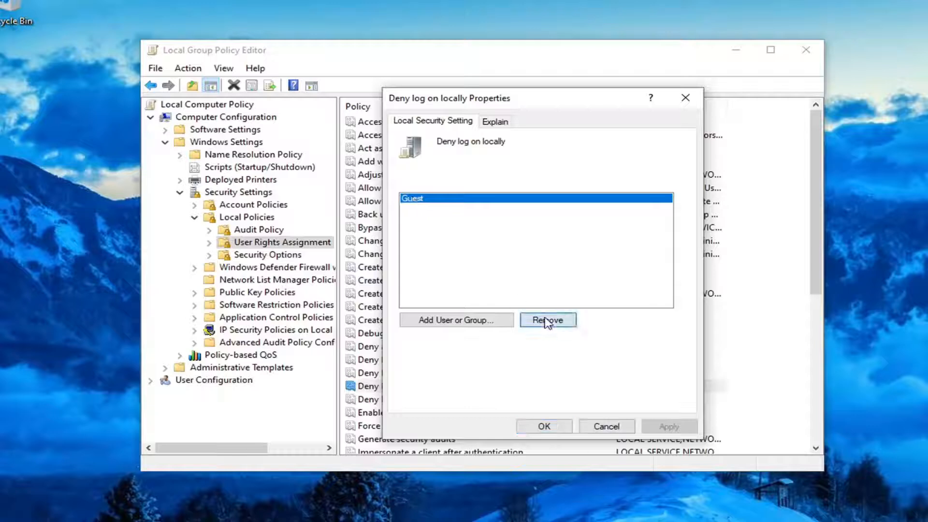
left_click(547, 320)
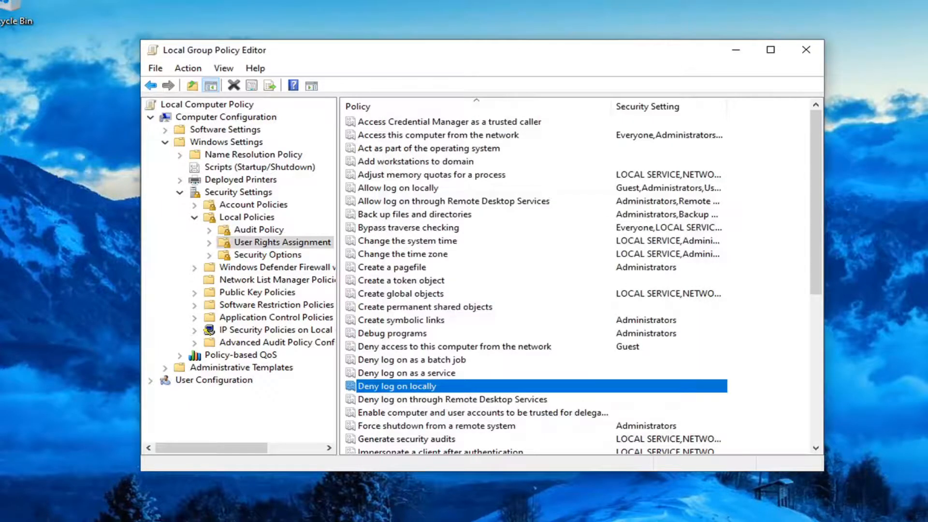
left_click(806, 49)
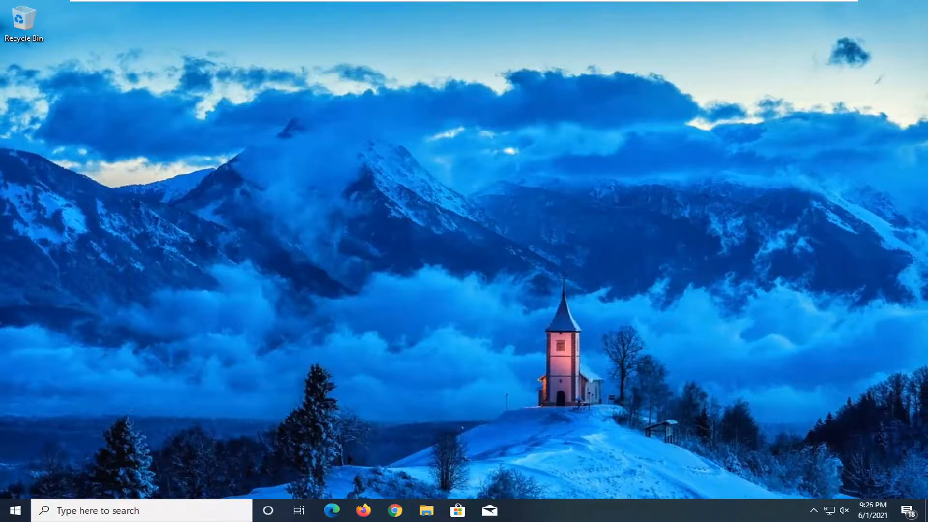